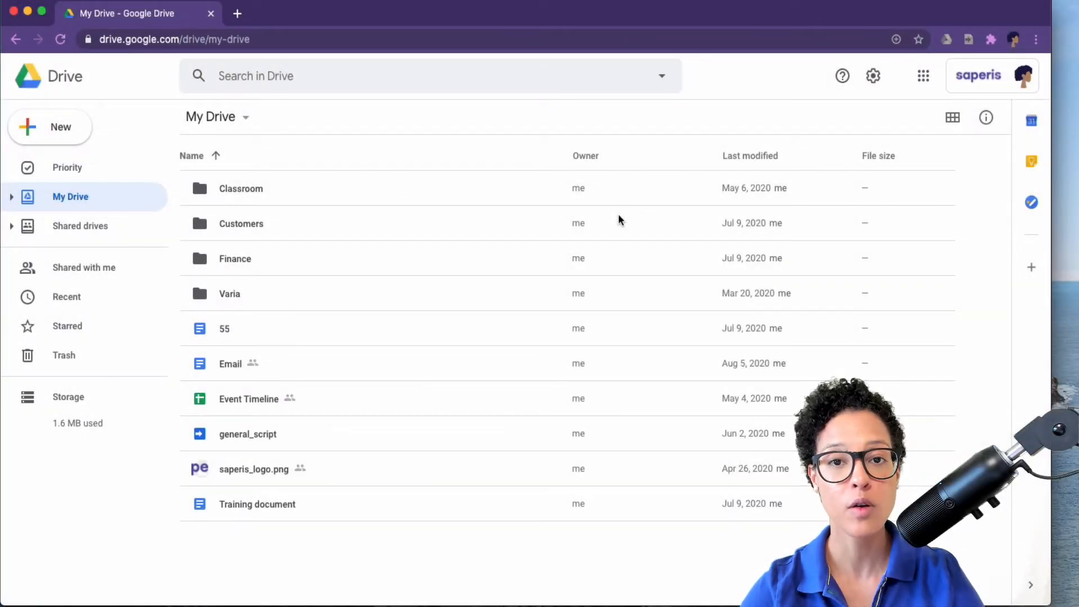
mouse_move(615, 239)
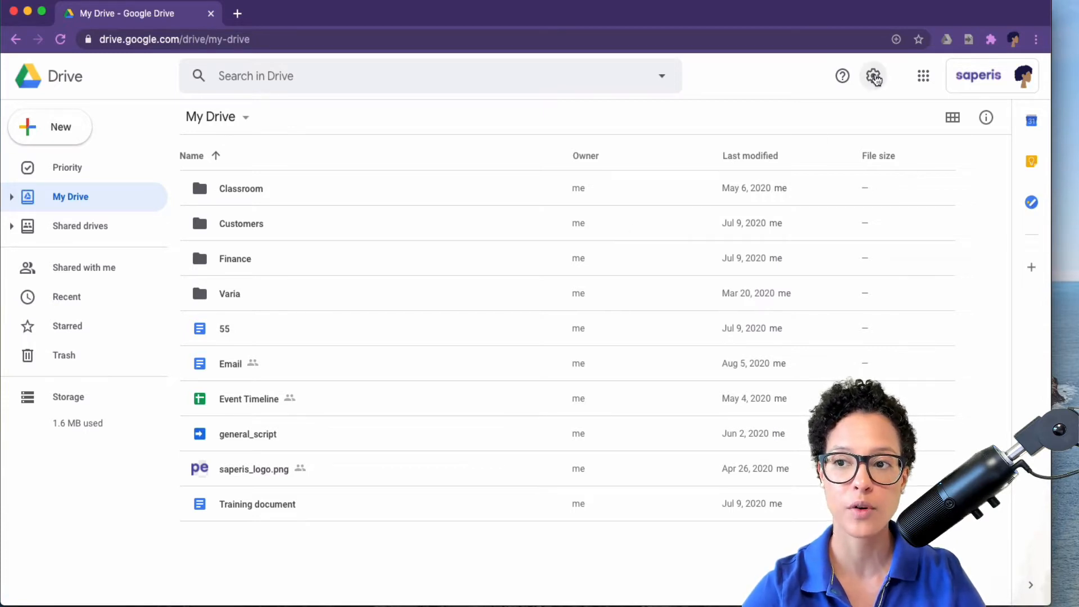
- From the Drive Settings gear, open the Drive File Stream help article in a new tab
click(236, 14)
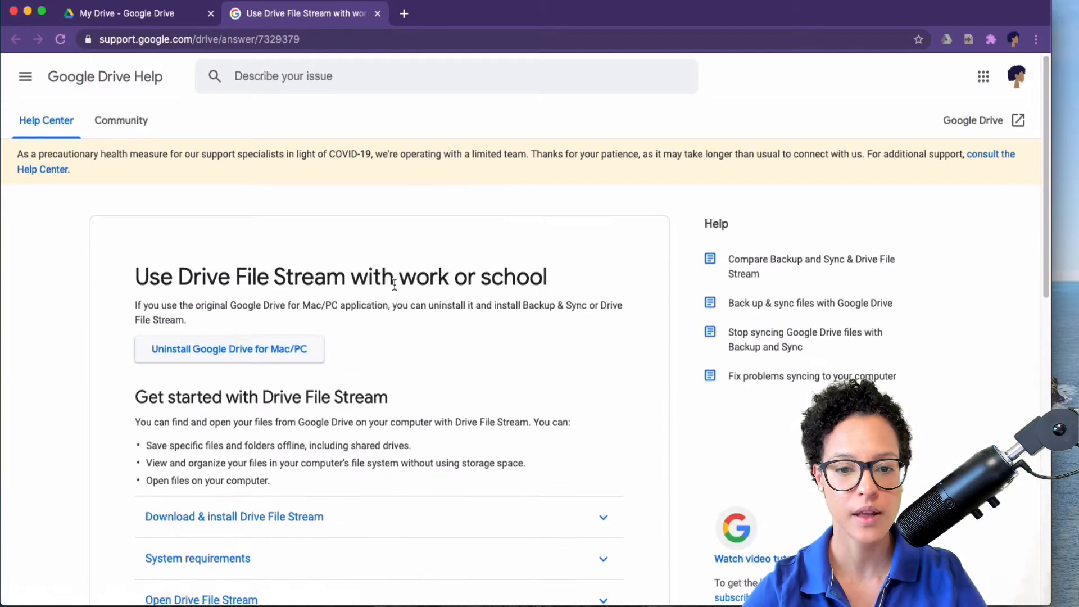
- Expand 'Download & install Drive File Stream' and download the Mac .dmg installer
scroll(down, 3)
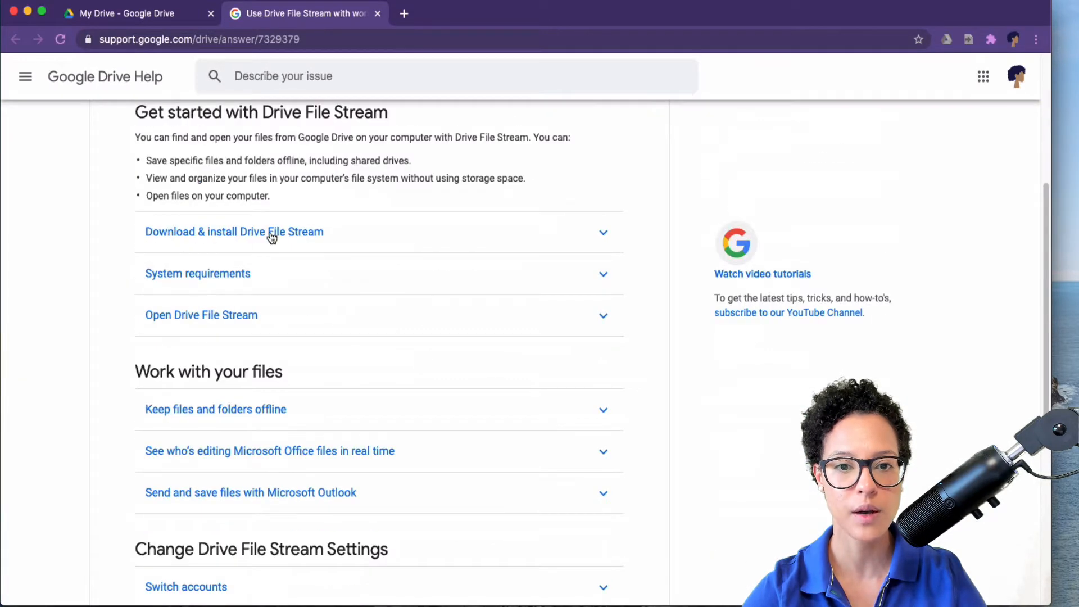
click(234, 231)
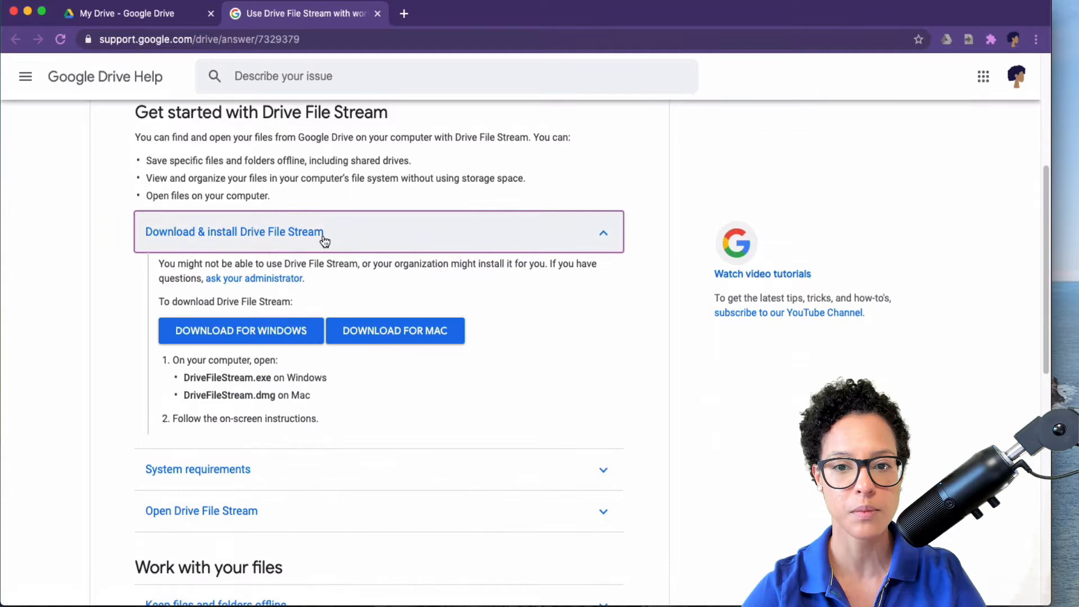
mouse_move(405, 342)
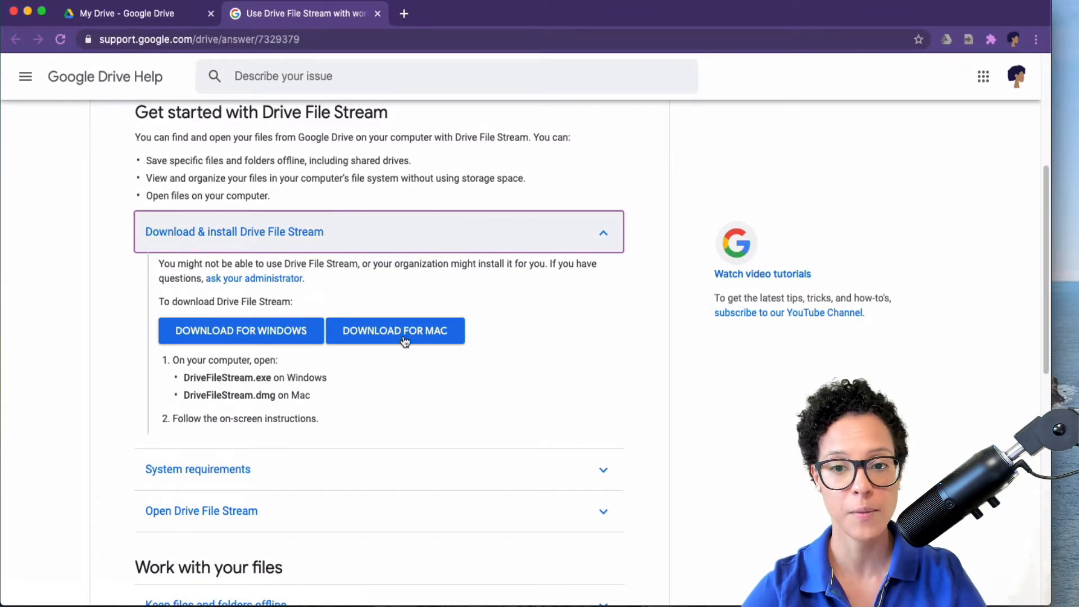
click(395, 331)
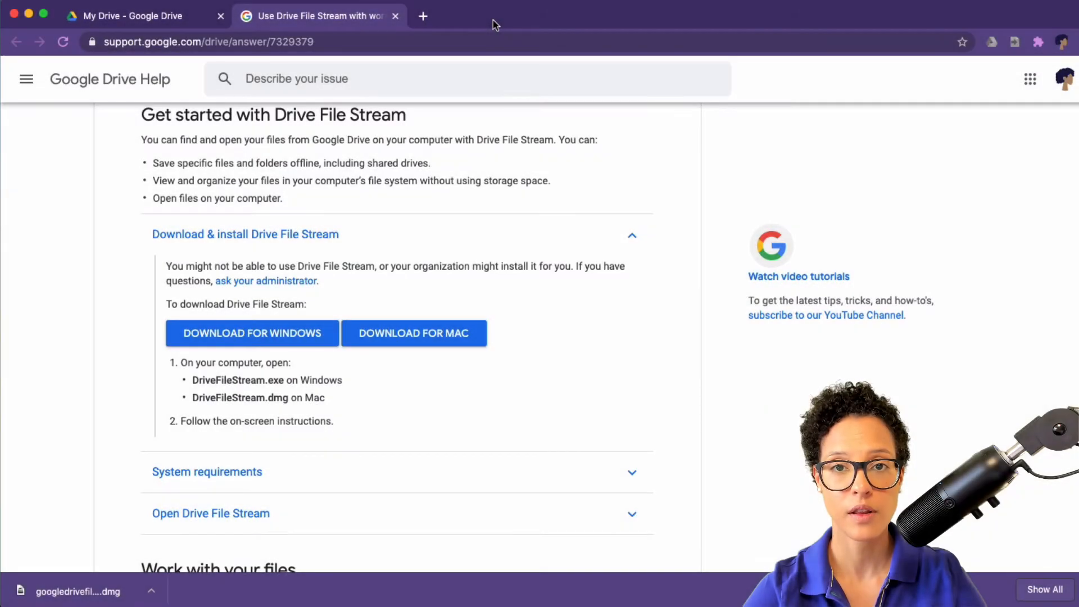
mouse_move(94, 592)
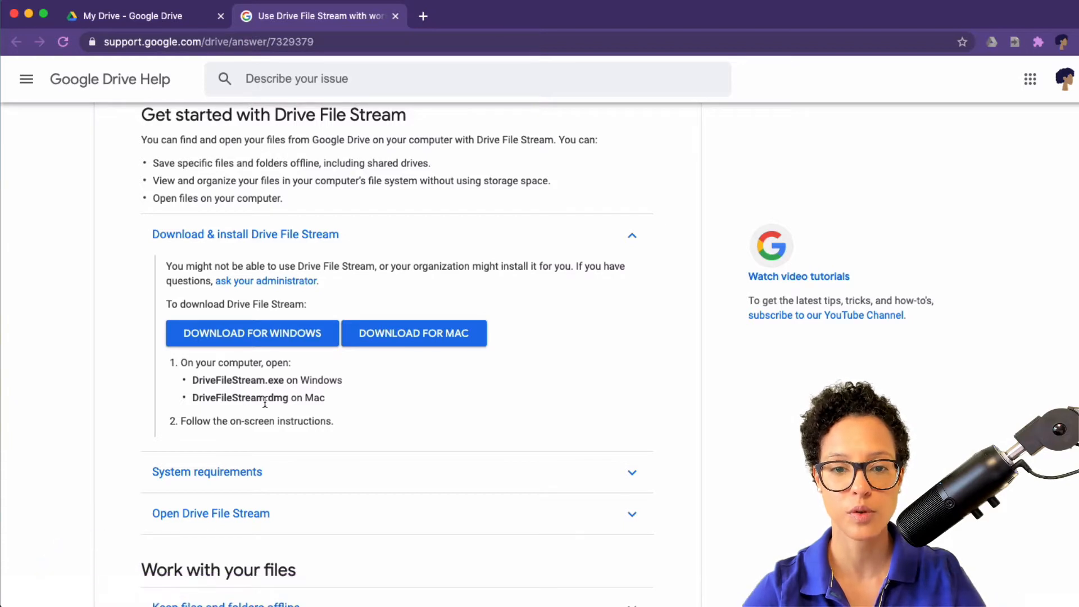
- Mount the downloaded .dmg so the installer window shows GoogleDriveFileStream.pkg
click(413, 333)
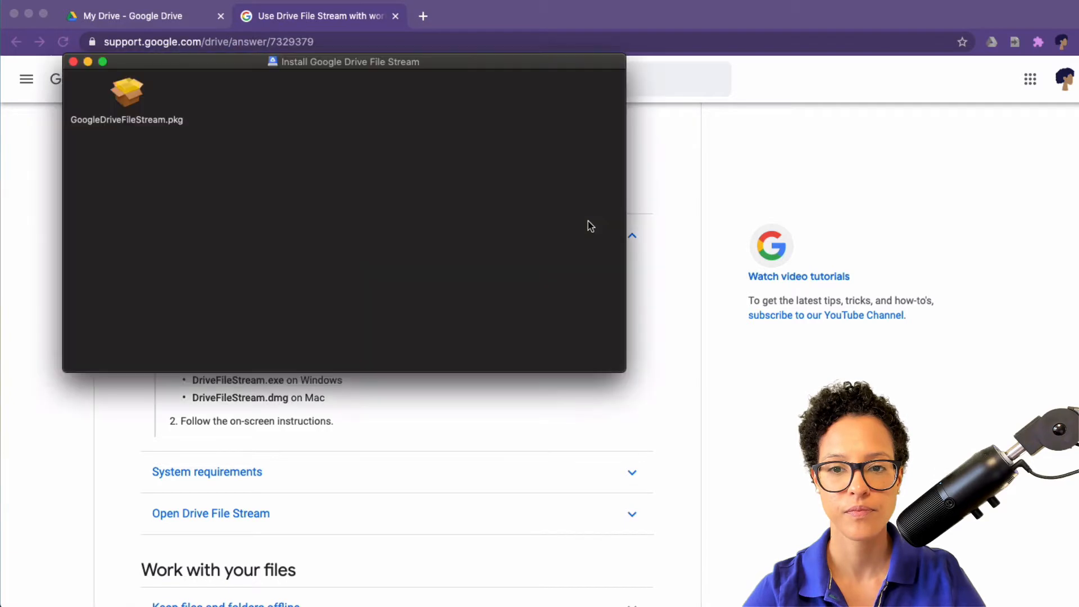
drag(344, 61, 416, 131)
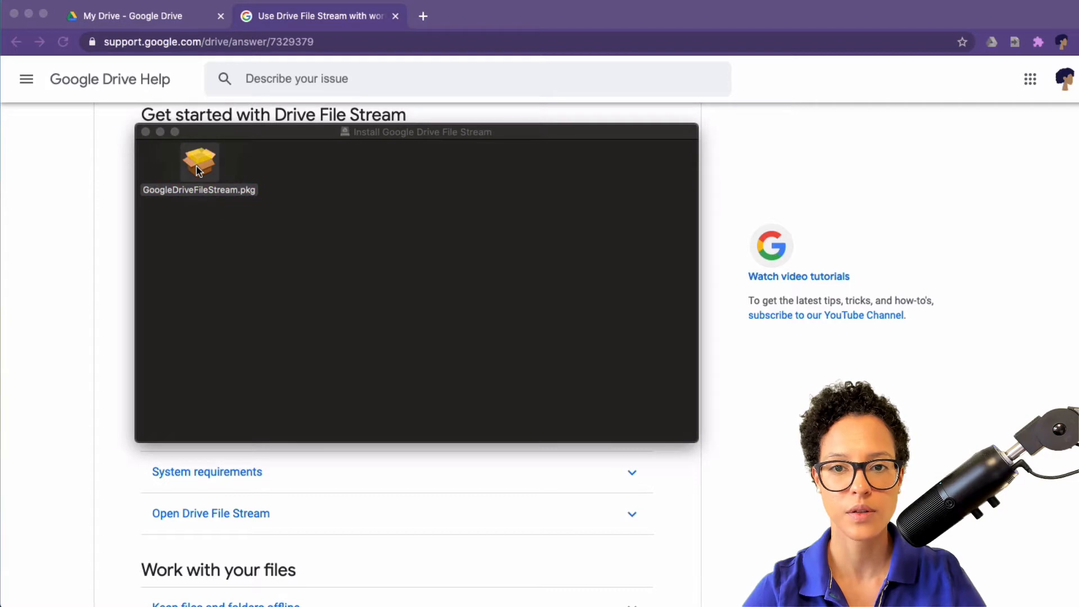
- Run GoogleDriveFileStream.pkg as a standard install on Macintosh HD, authorizing with the password
double_click(198, 163)
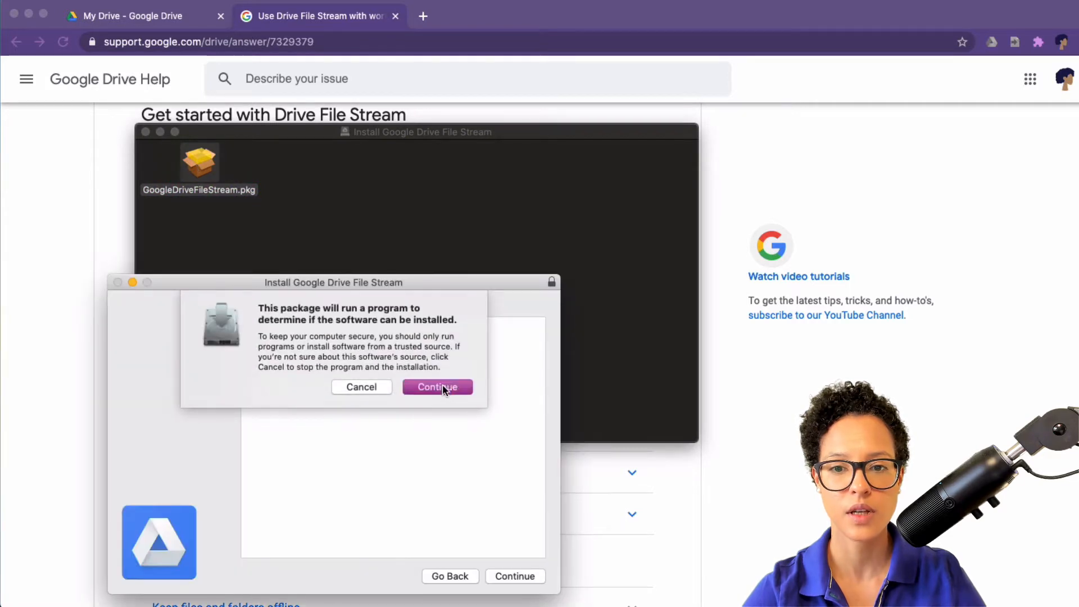
click(437, 387)
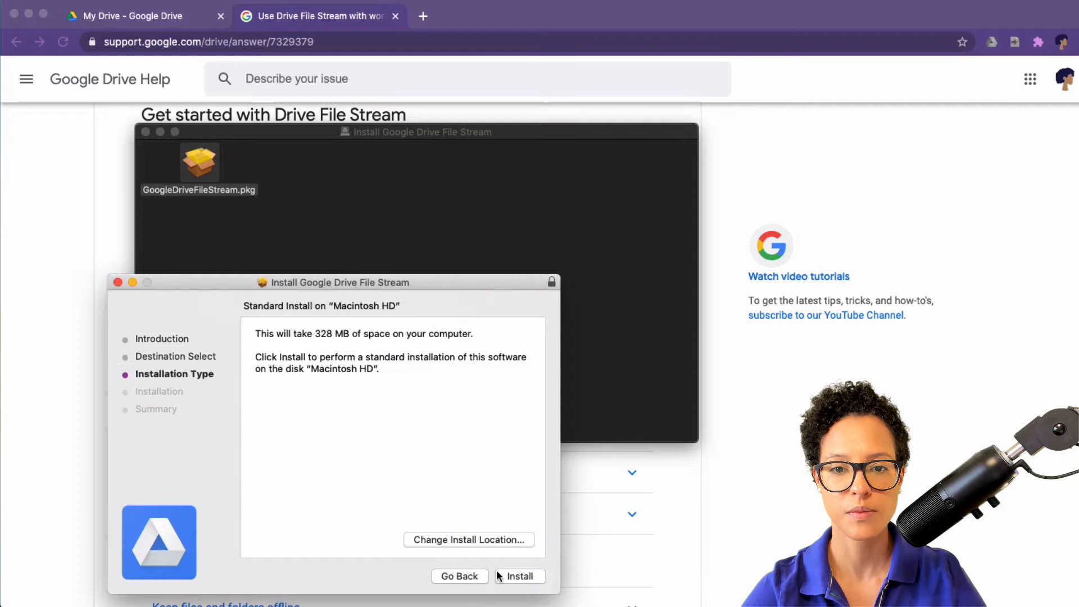
click(519, 575)
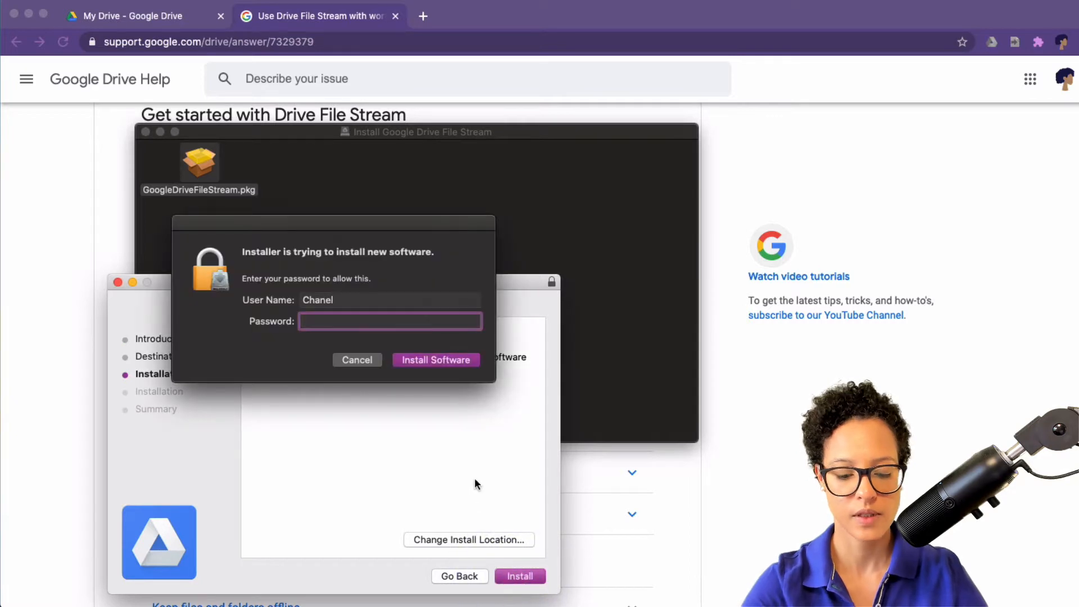
text(password)
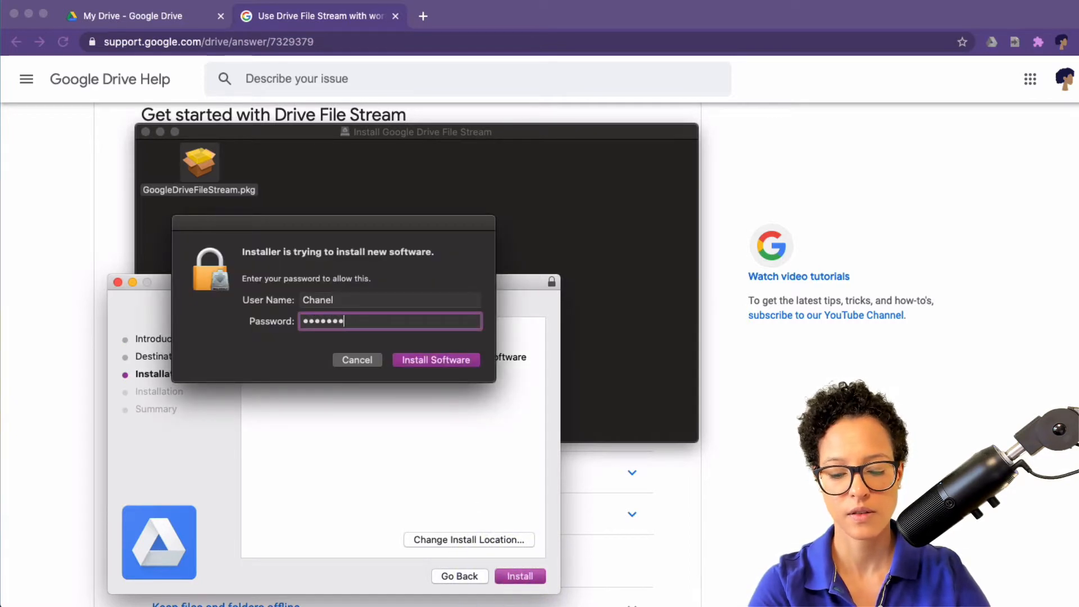
click(436, 360)
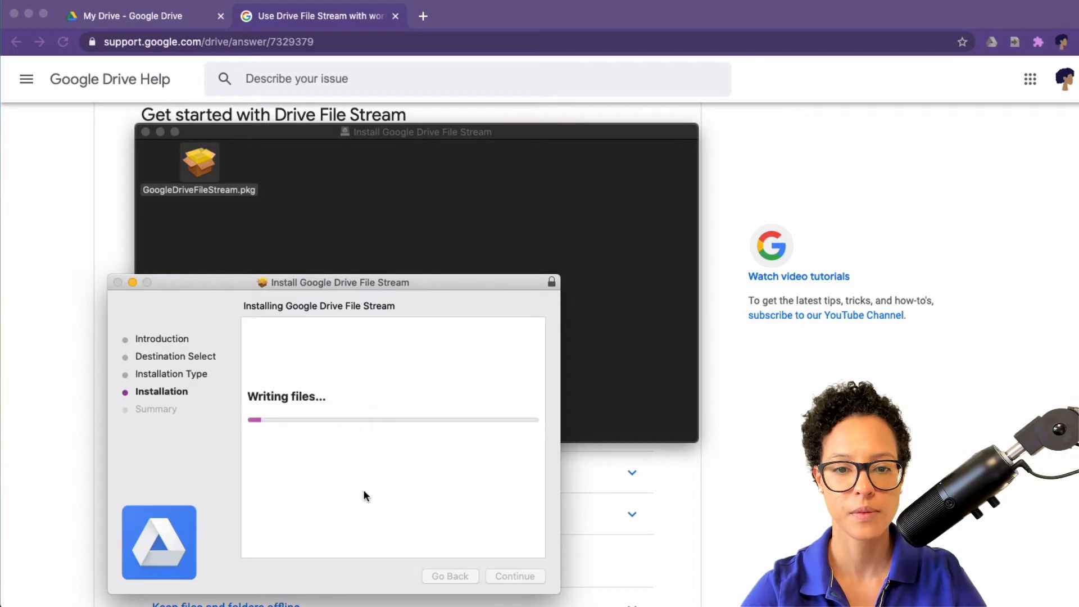
mouse_move(375, 496)
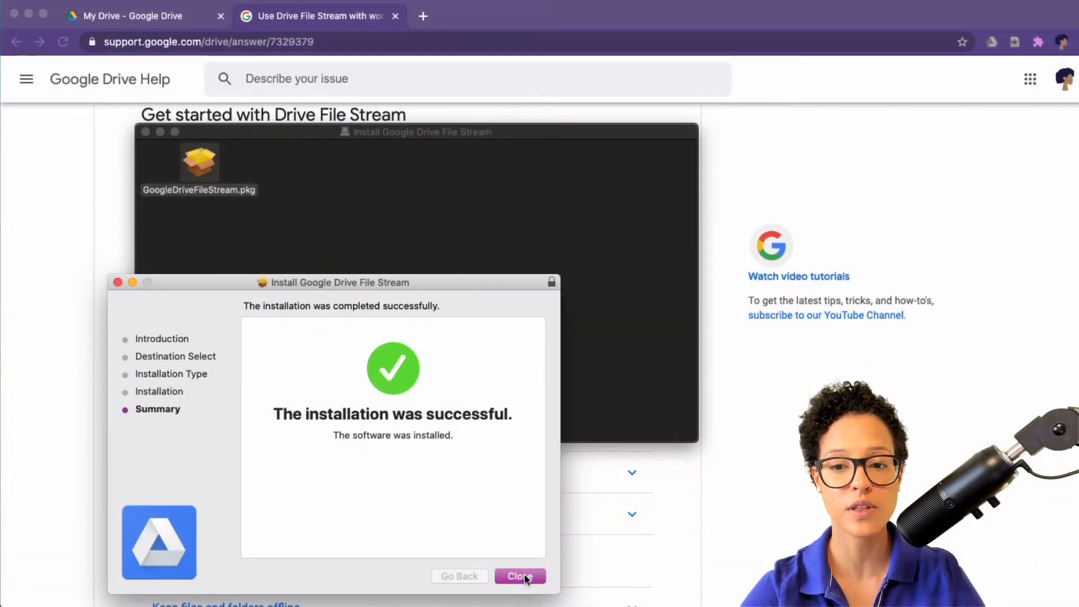
- Close the finished installer and move the package to the Trash
click(519, 575)
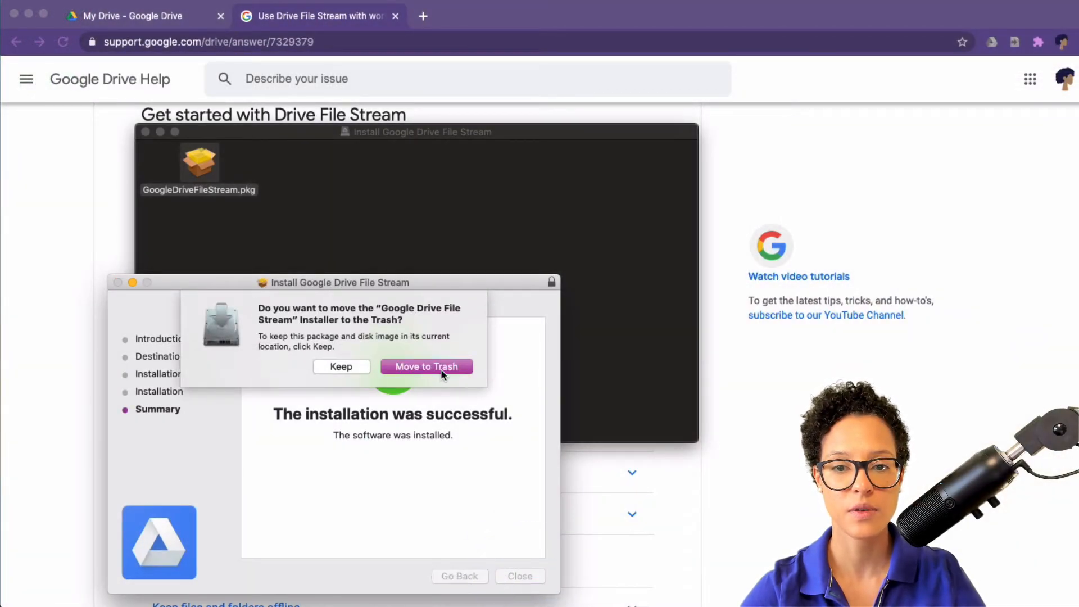
click(425, 367)
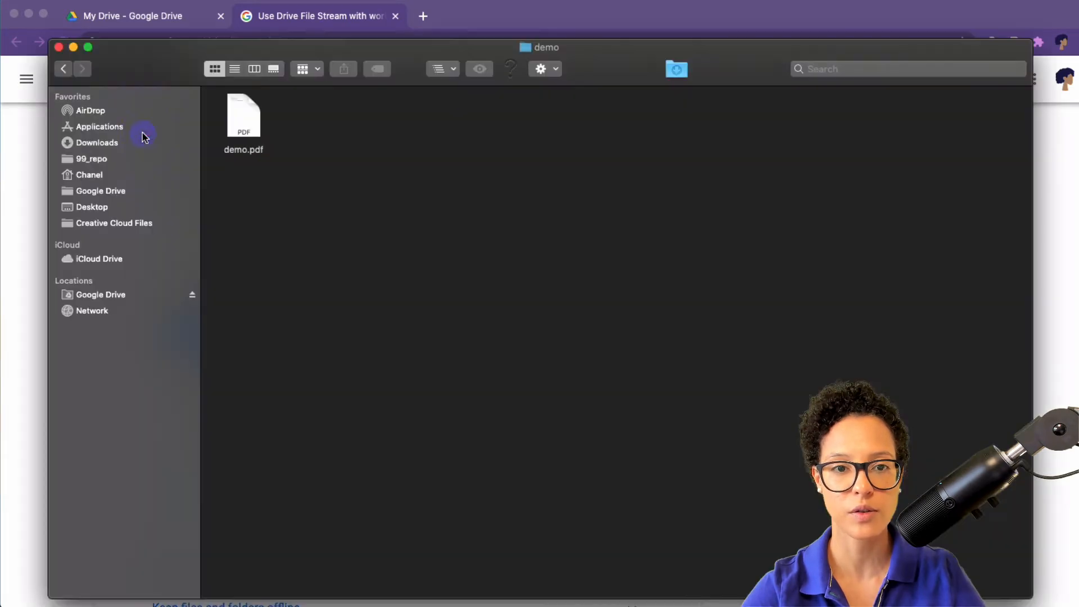
mouse_move(498, 308)
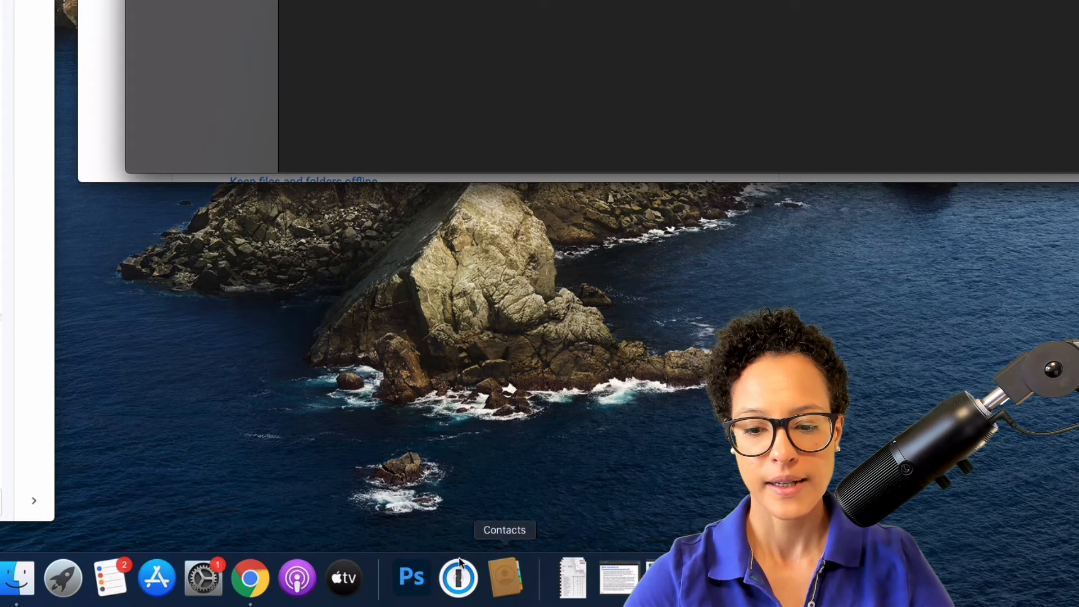
mouse_move(155, 576)
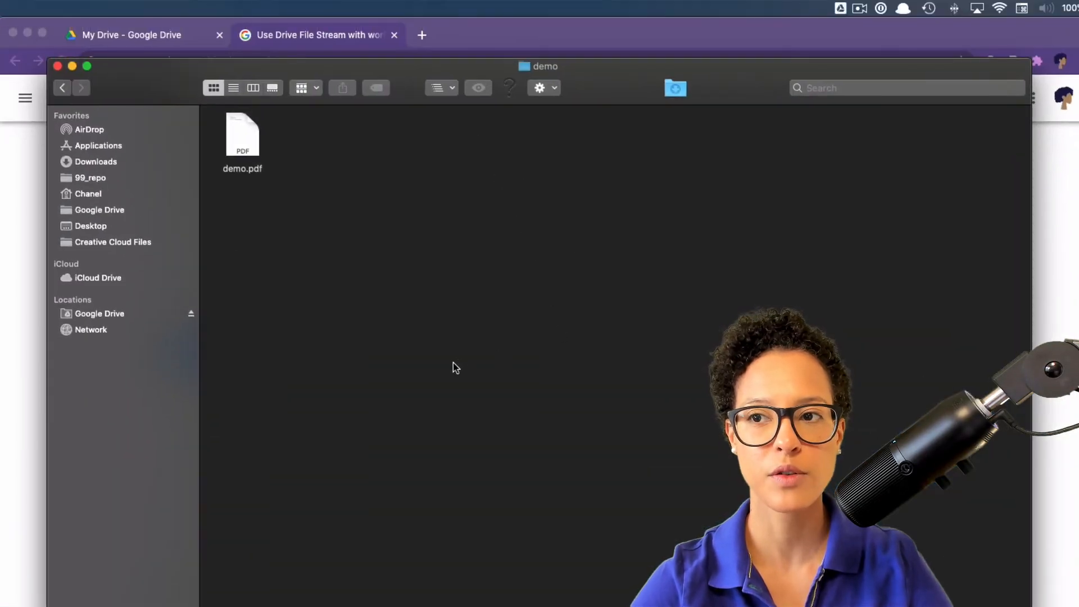
mouse_move(462, 345)
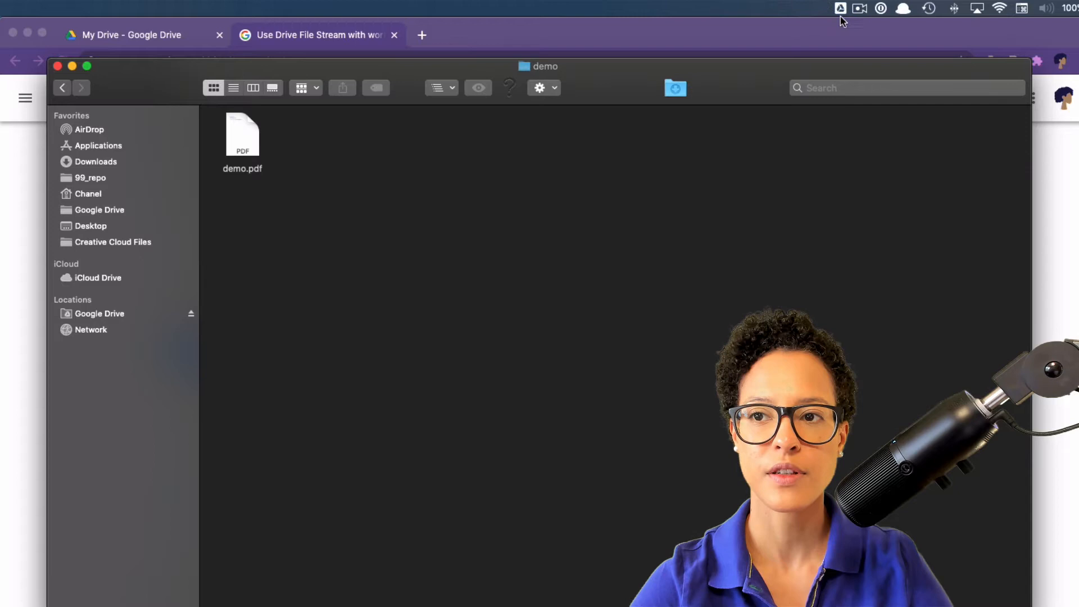
mouse_move(851, 38)
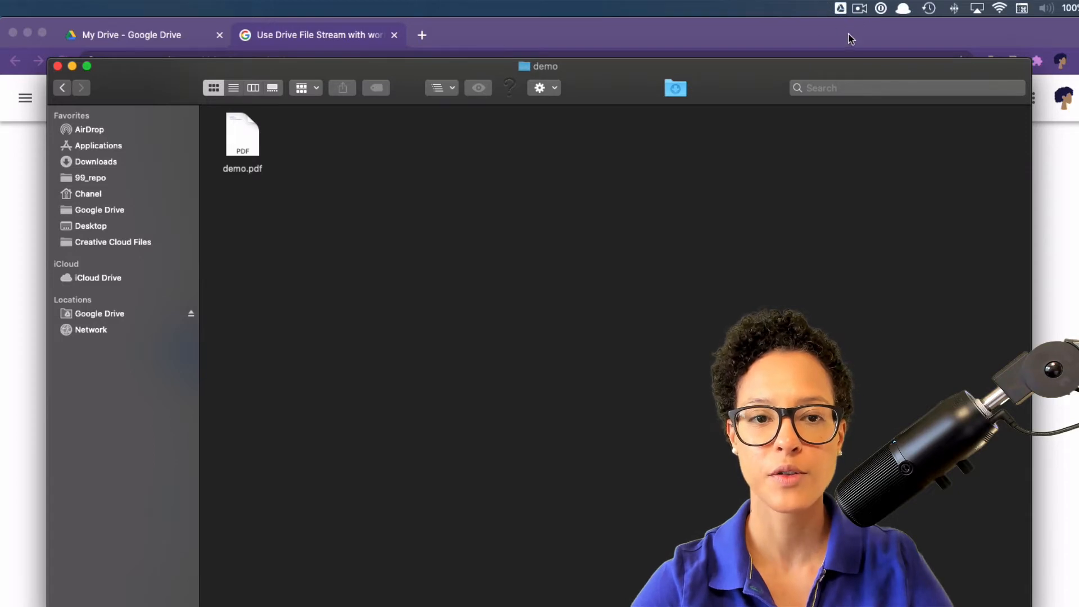
mouse_move(756, 240)
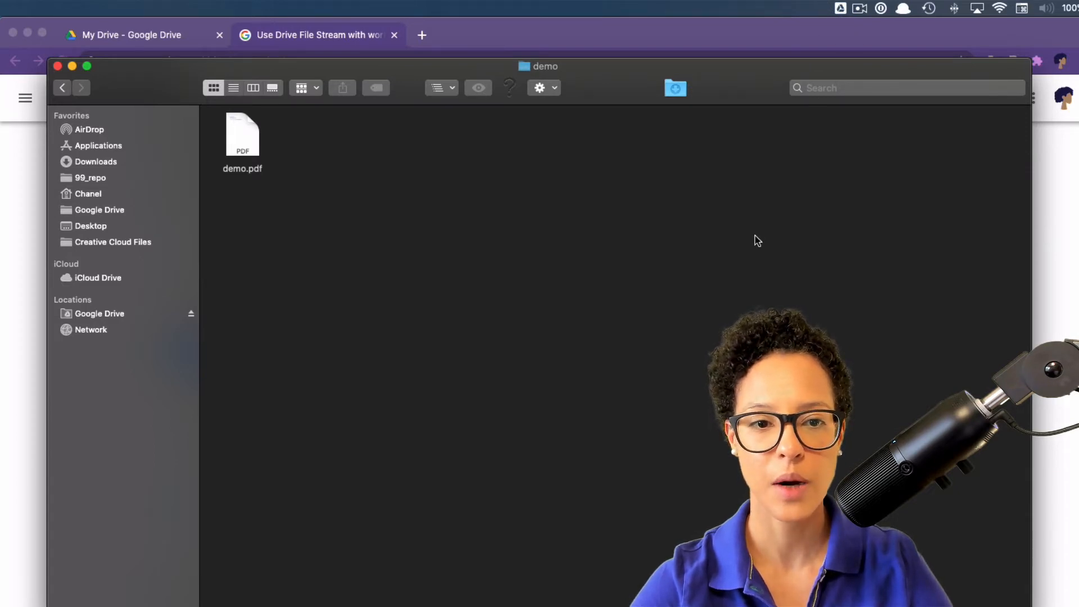
- Show the Google Drive location in Finder with its My Drive and Shared drives folders
click(99, 314)
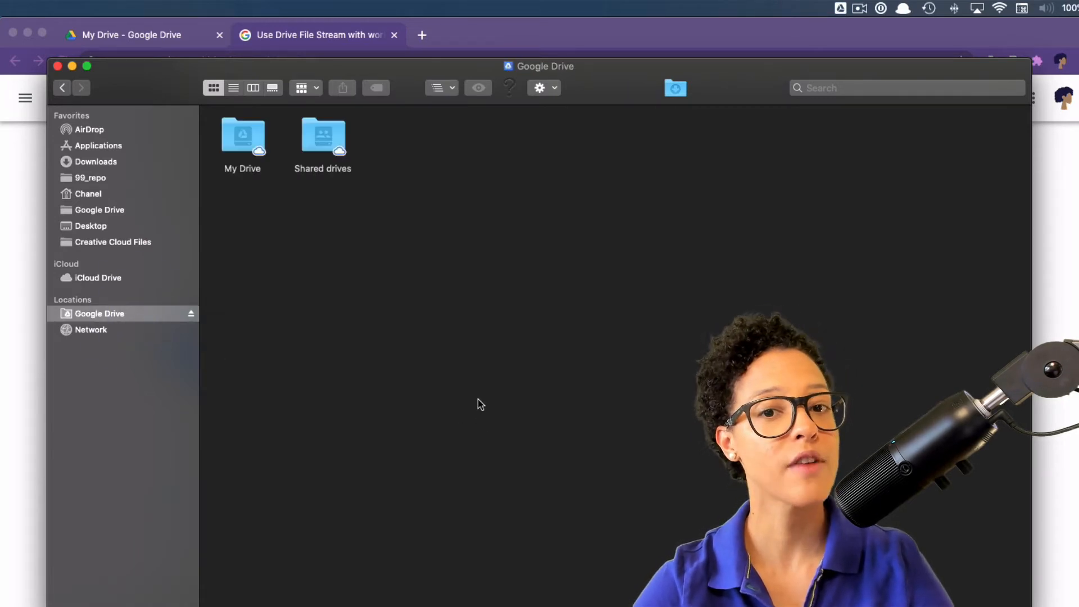
mouse_move(404, 362)
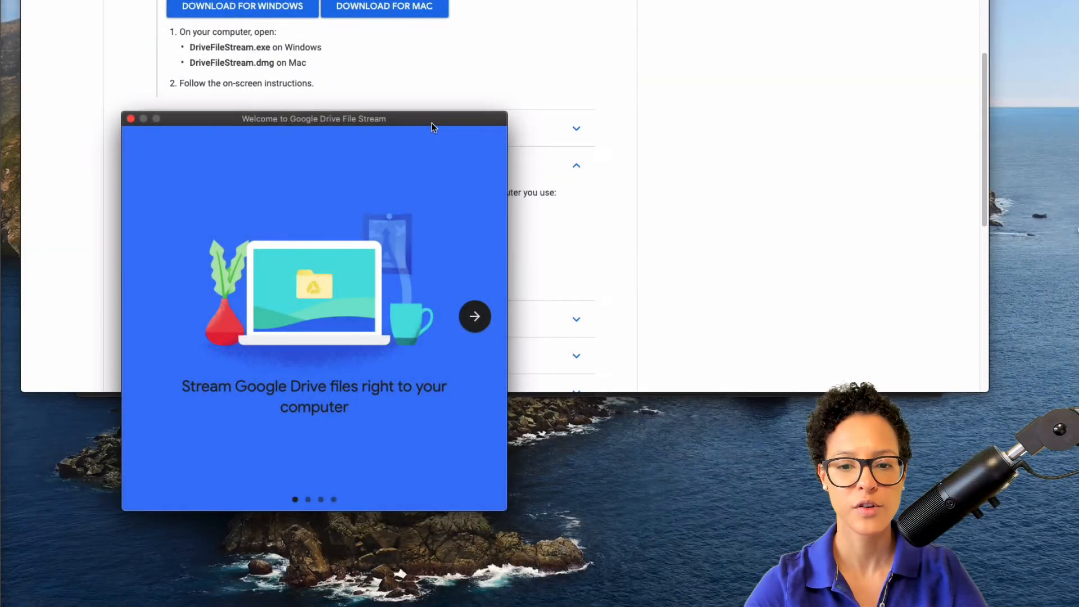
mouse_move(441, 132)
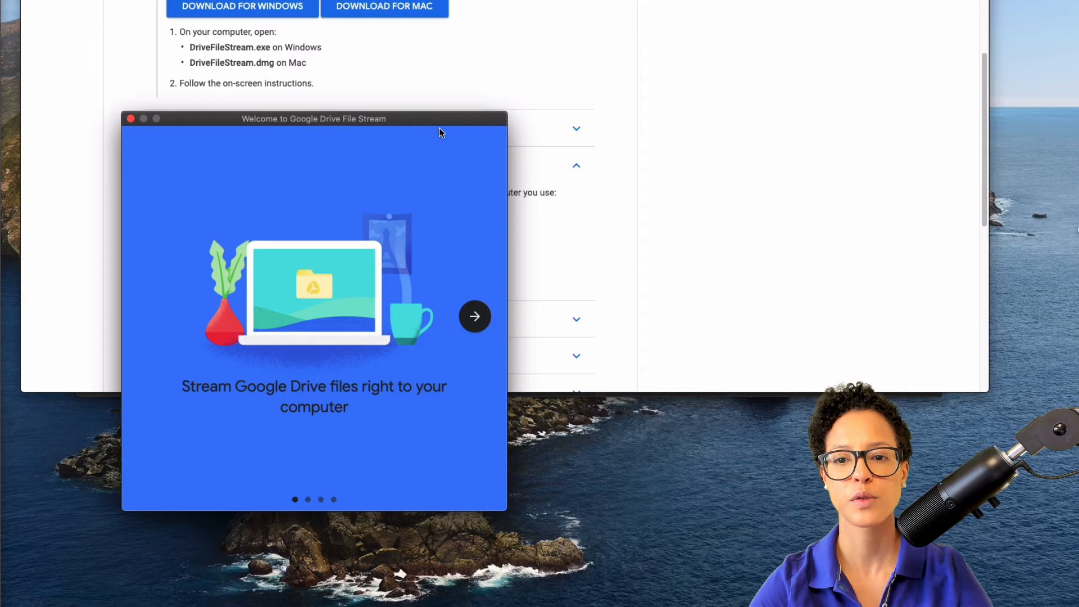
mouse_move(444, 476)
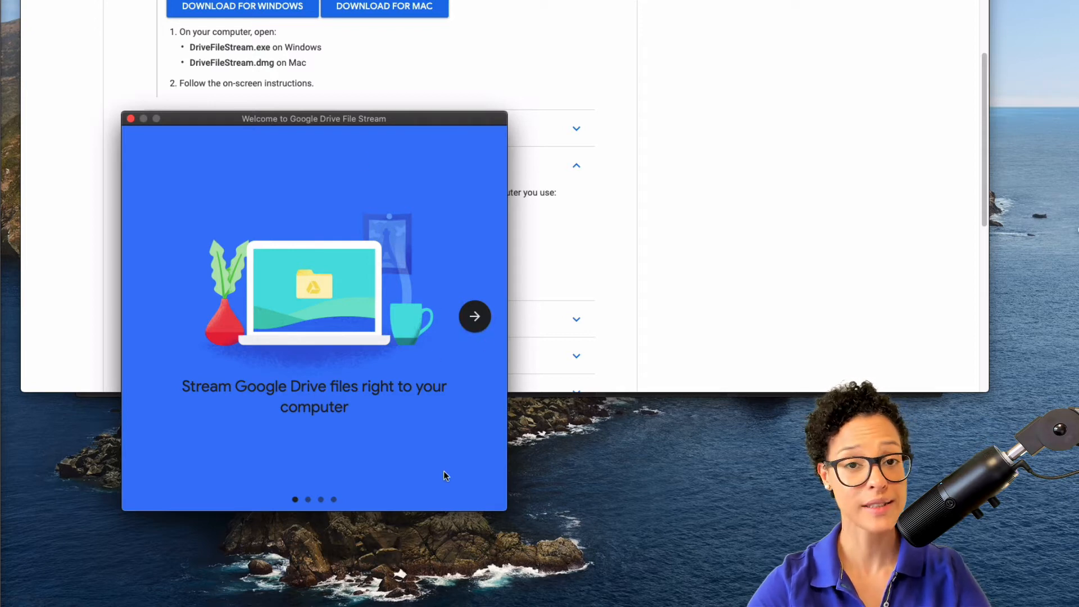
mouse_move(459, 438)
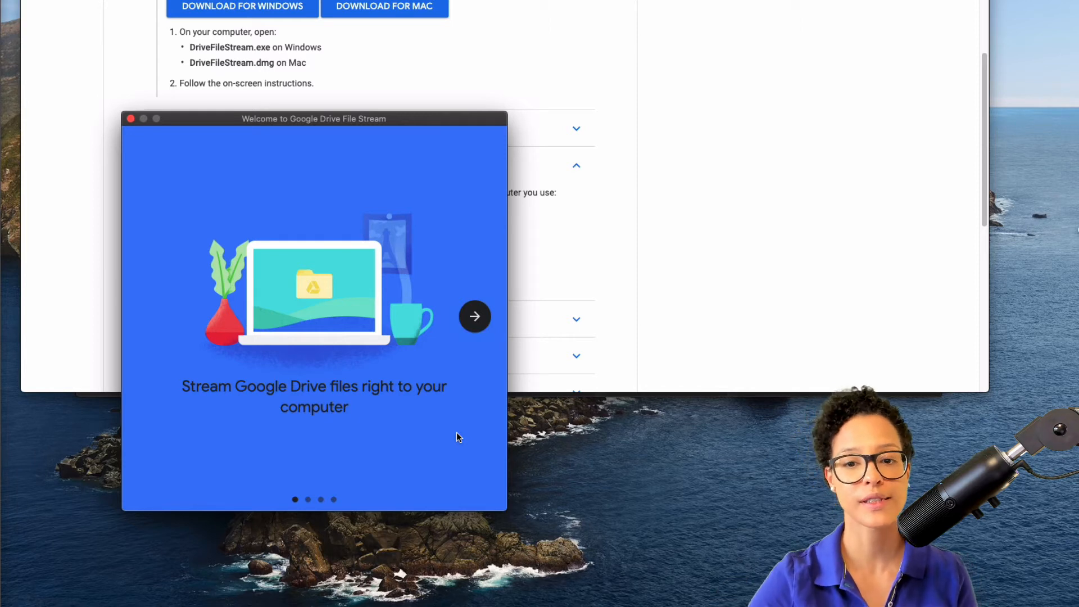
mouse_move(344, 363)
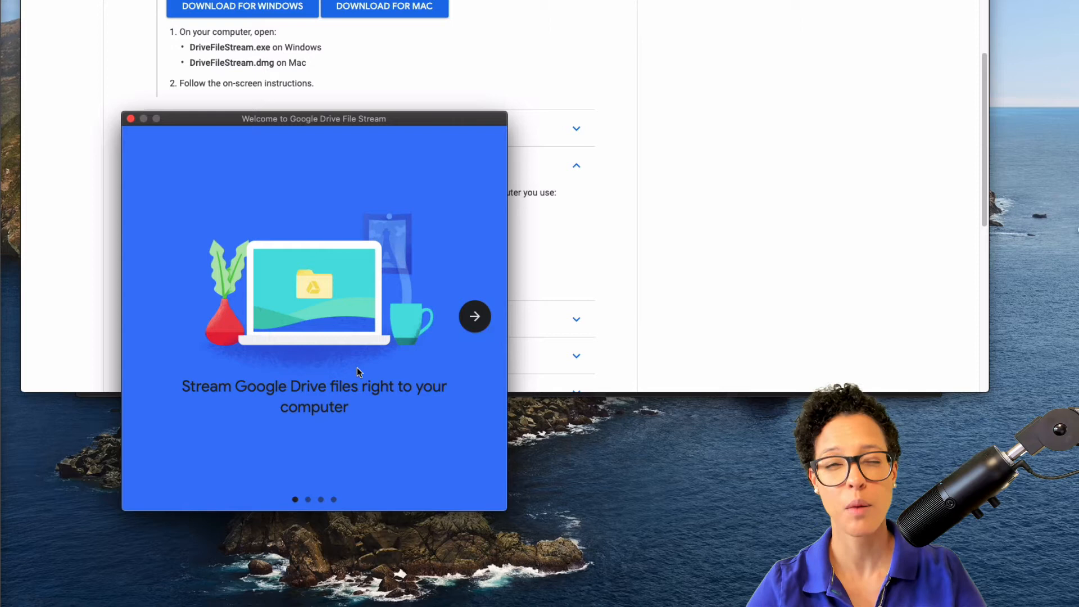
mouse_move(496, 327)
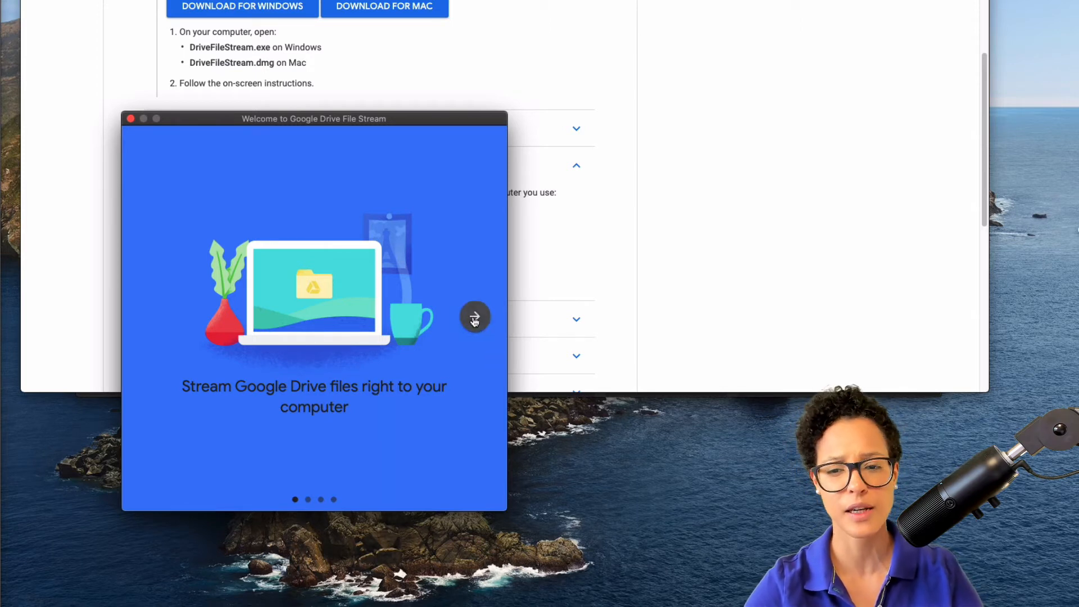
- Page through the Drive File Stream welcome slides to the one about saving disk space
click(474, 317)
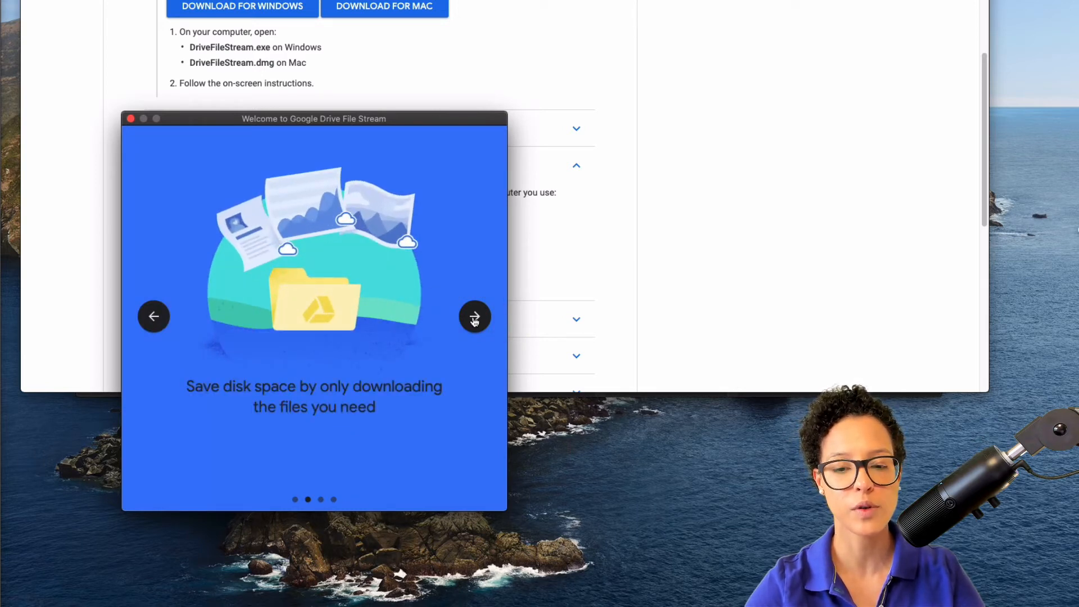
click(474, 315)
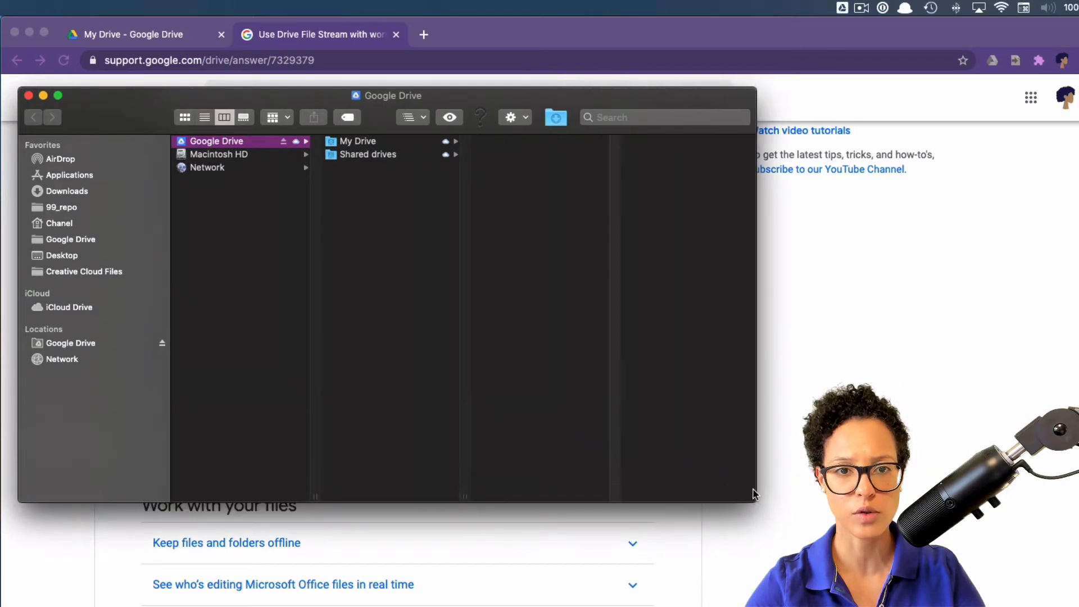
mouse_move(413, 100)
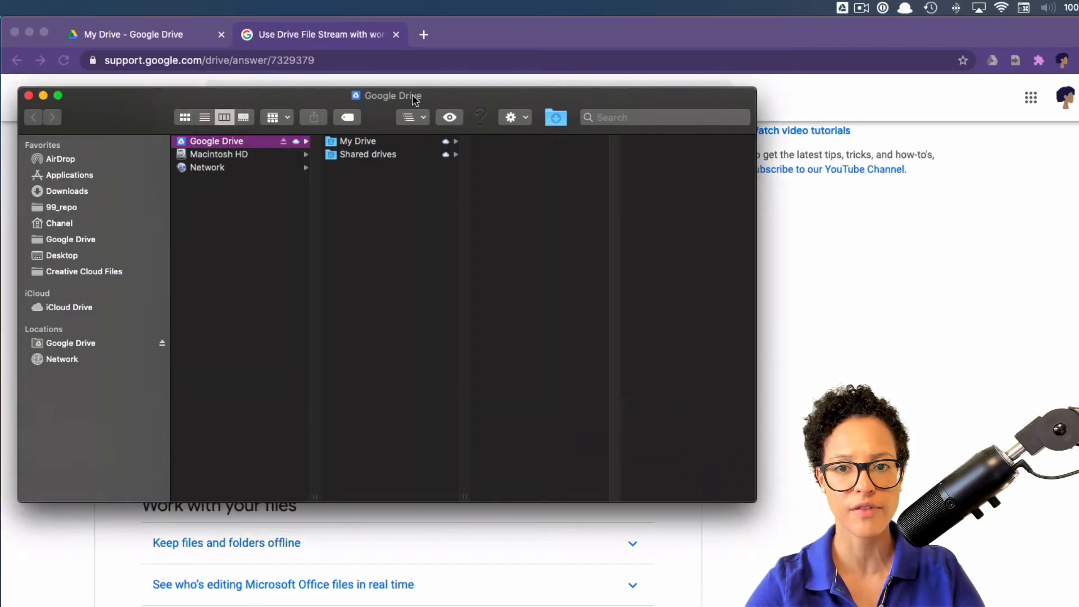
- Move the Google Drive Finder window slightly lower on screen
drag(385, 96, 385, 112)
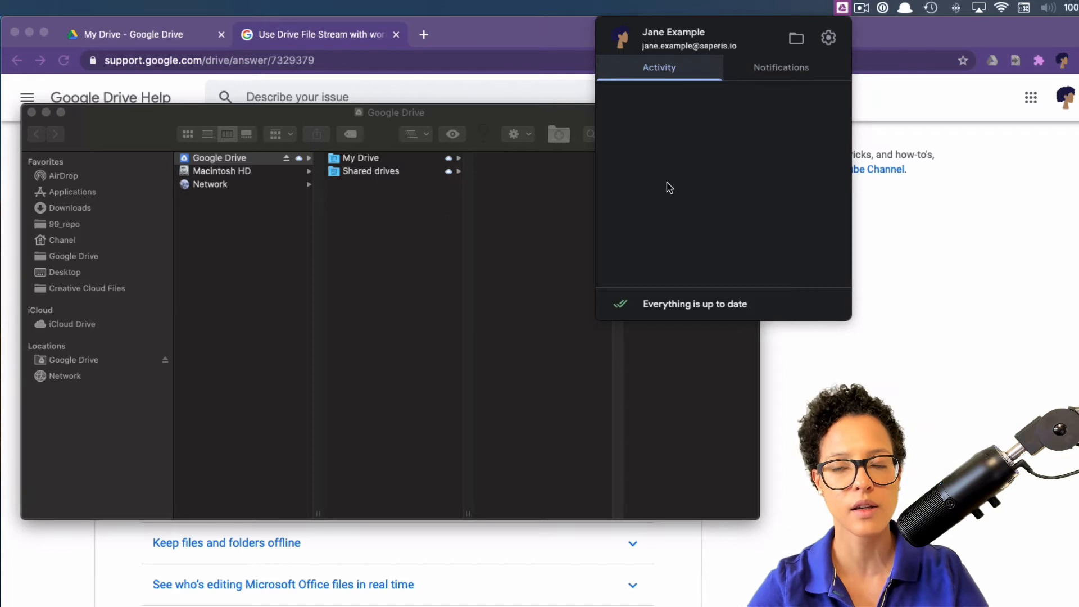
click(828, 38)
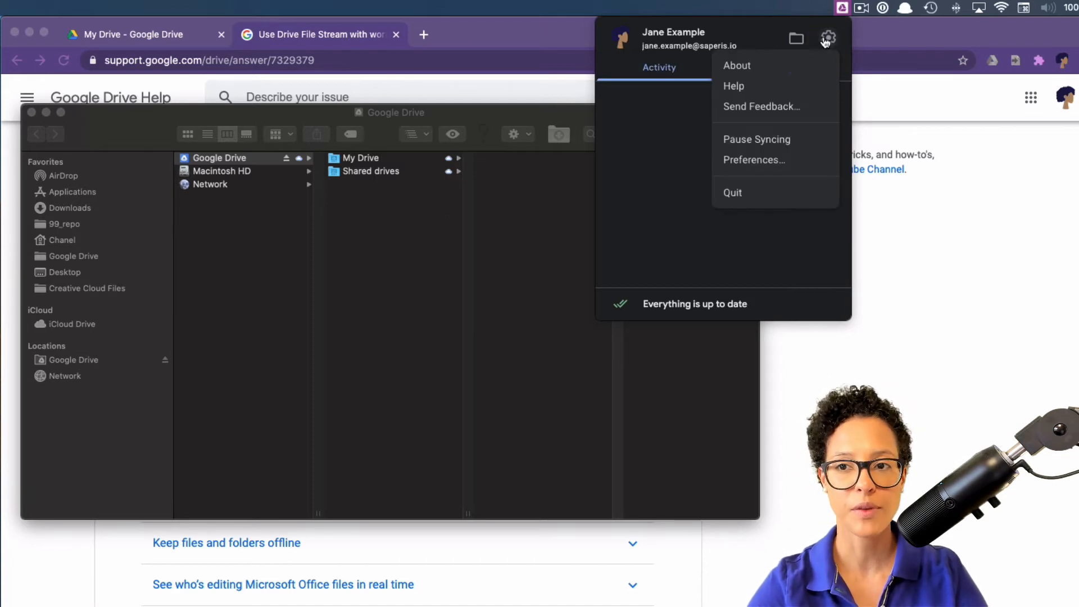
mouse_move(816, 142)
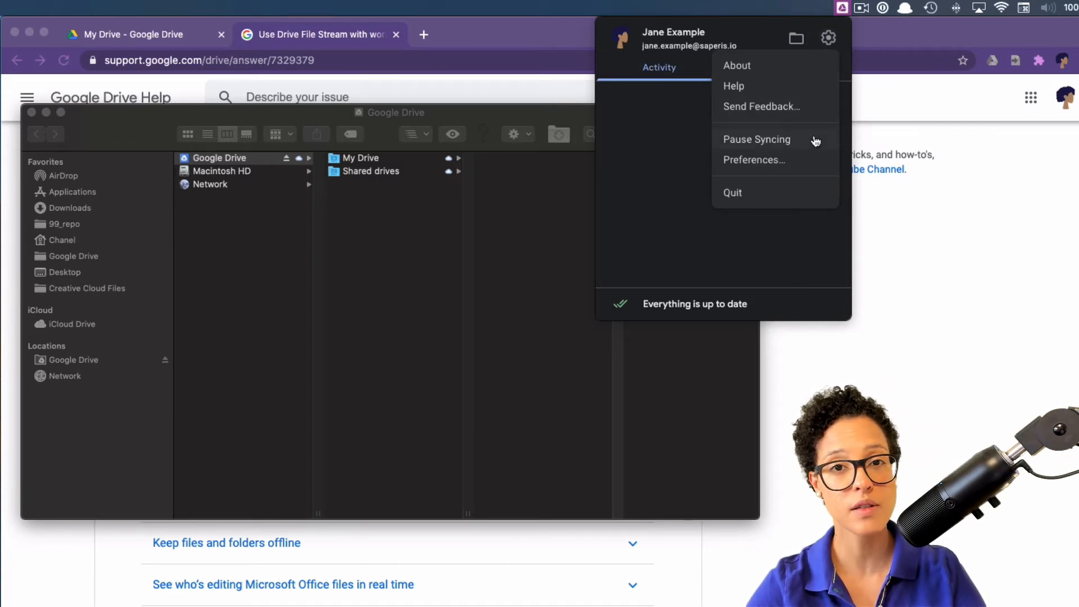
mouse_move(735, 200)
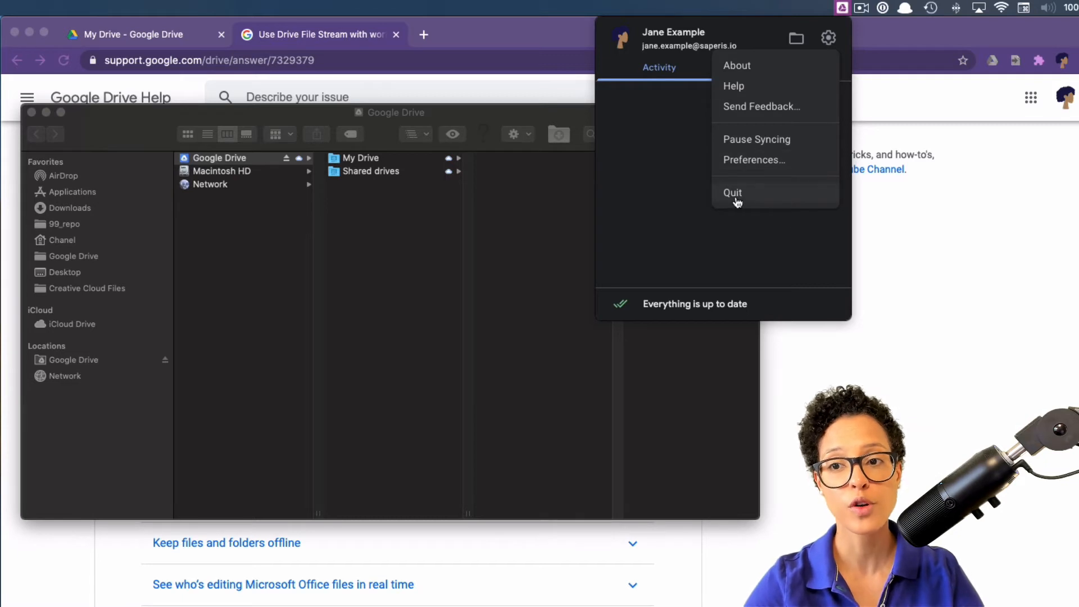
mouse_move(795, 174)
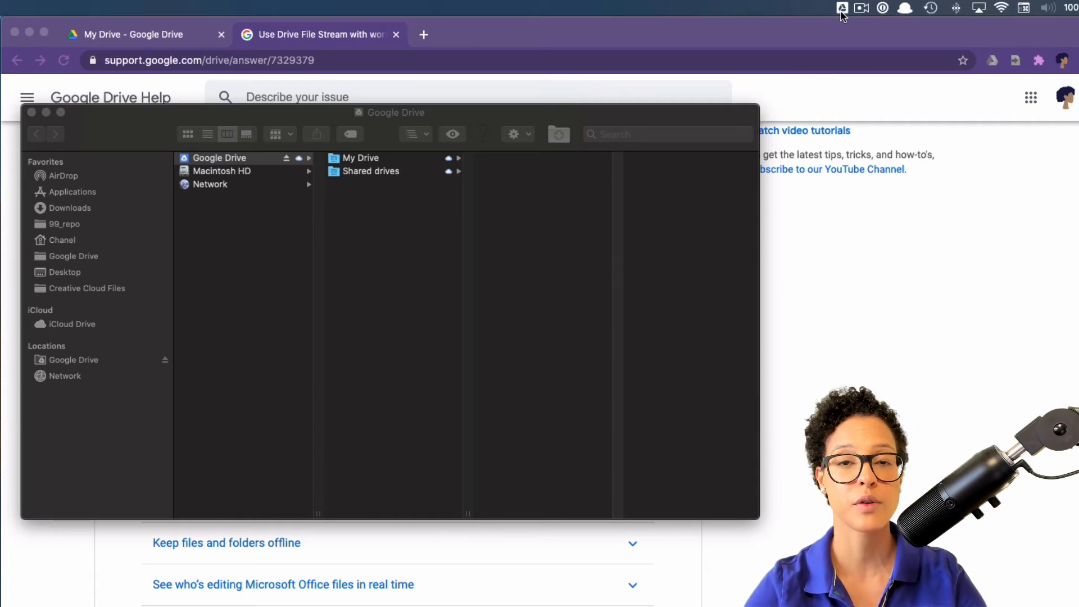
mouse_move(337, 127)
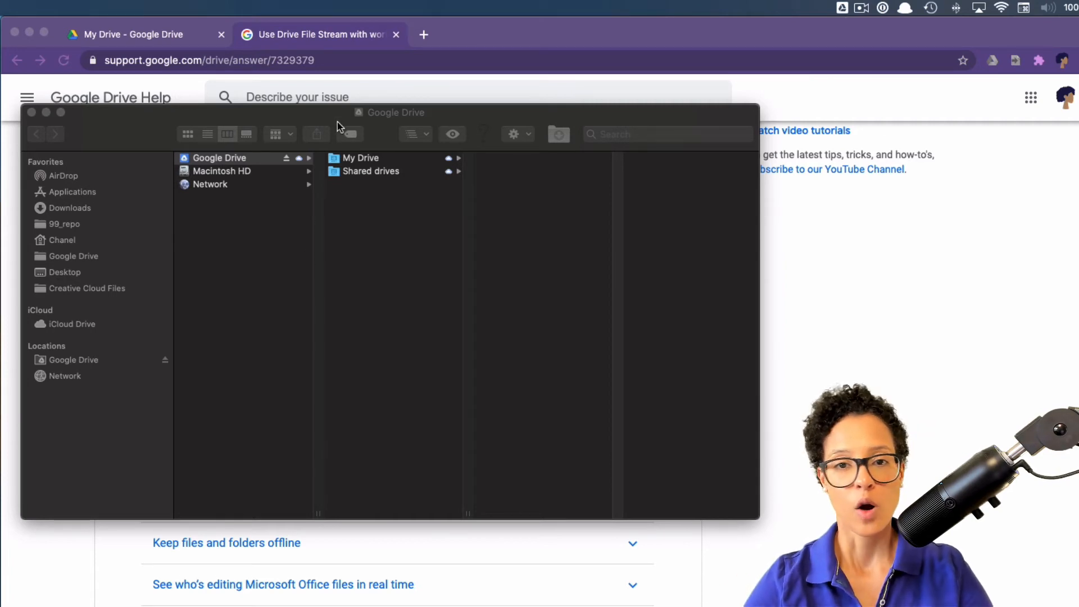
- Browse My Drive and Shared drives, then add a second Finder tab beside My Drive
click(360, 157)
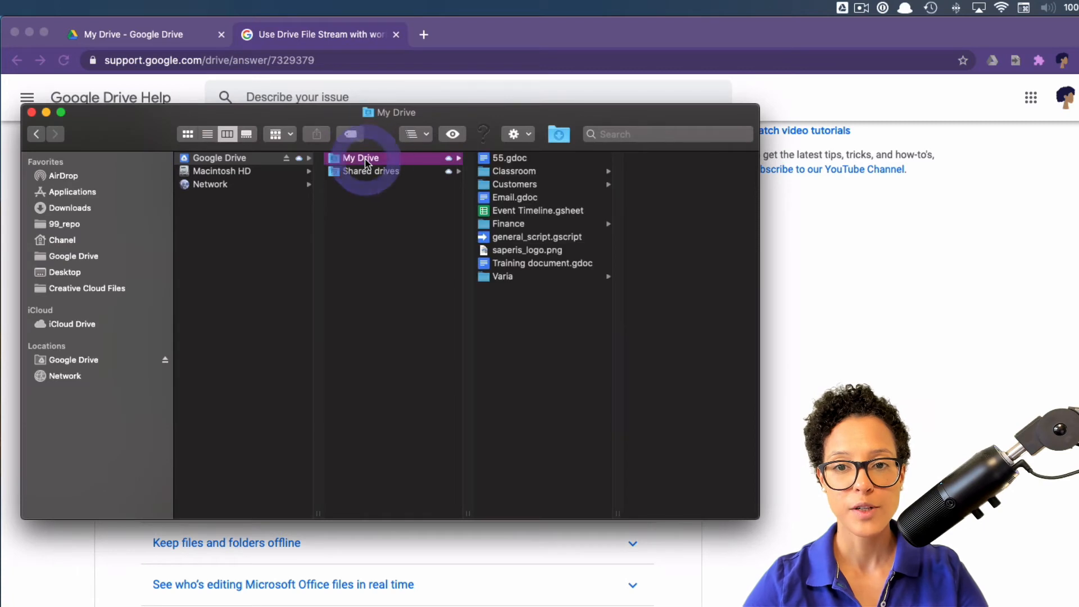
click(375, 171)
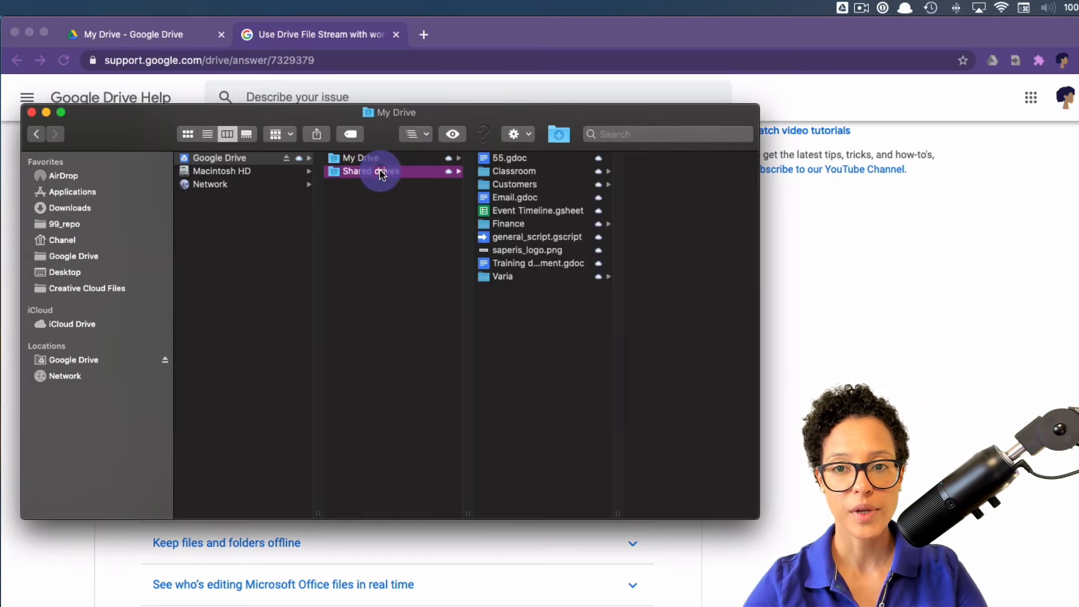
click(360, 158)
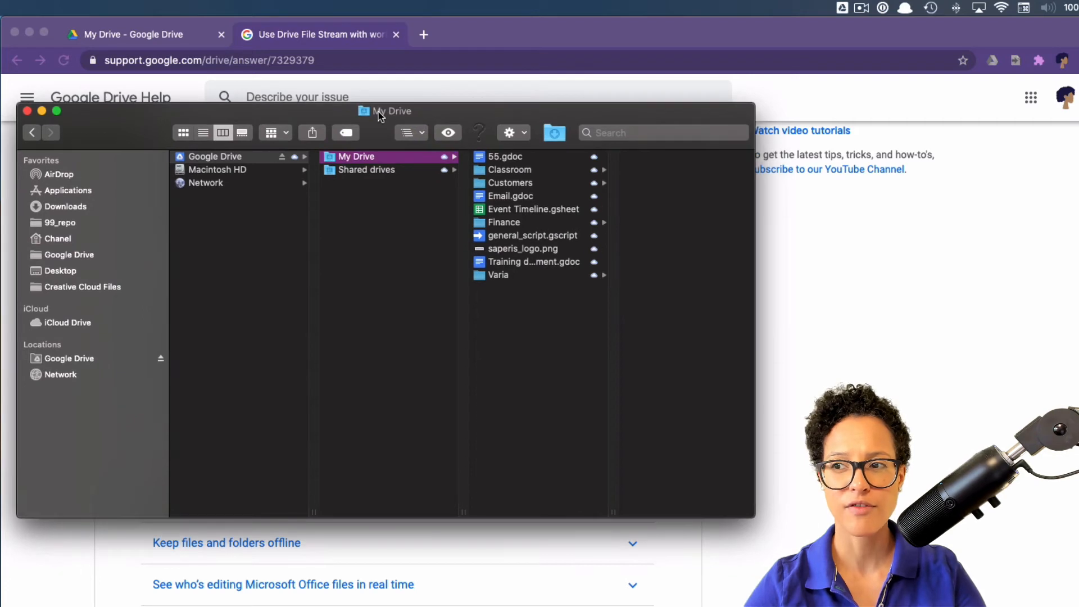
click(57, 238)
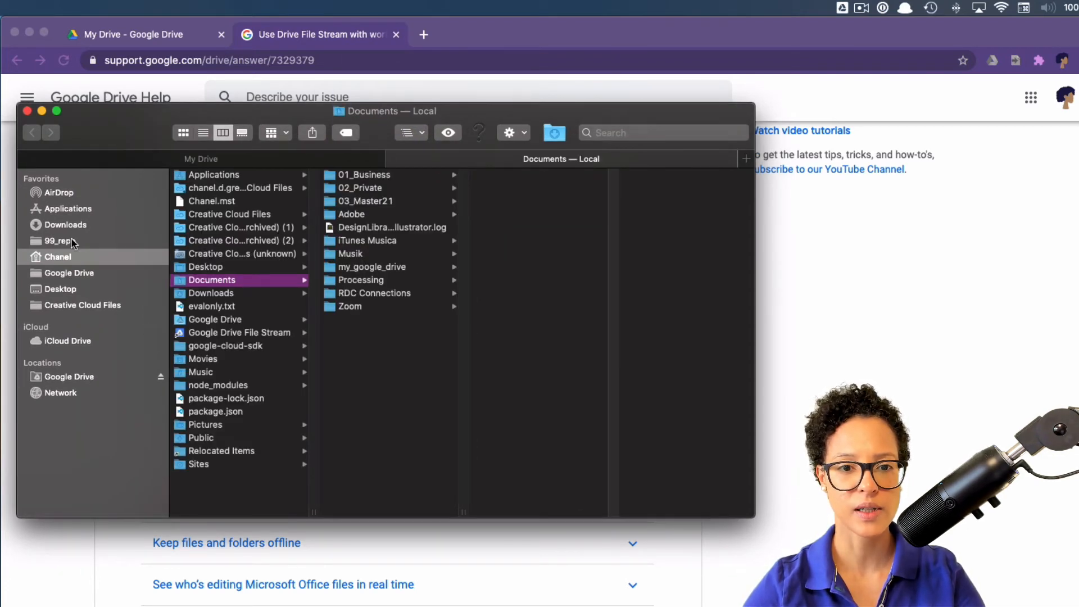
mouse_move(66, 234)
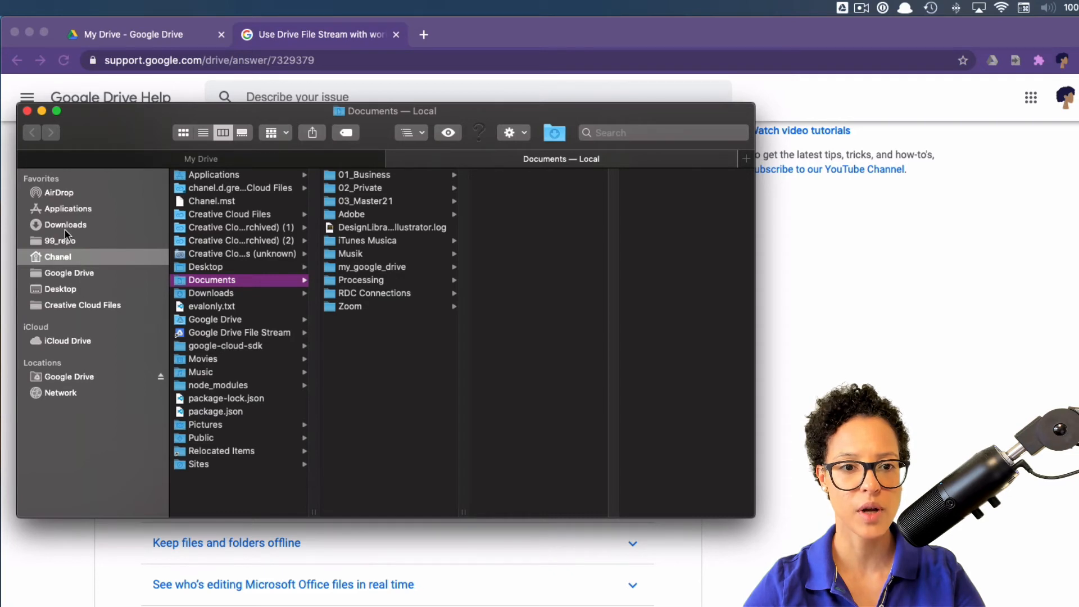
- Go to Desktop > demo and drag demo.pdf onto the My Drive tab
click(60, 289)
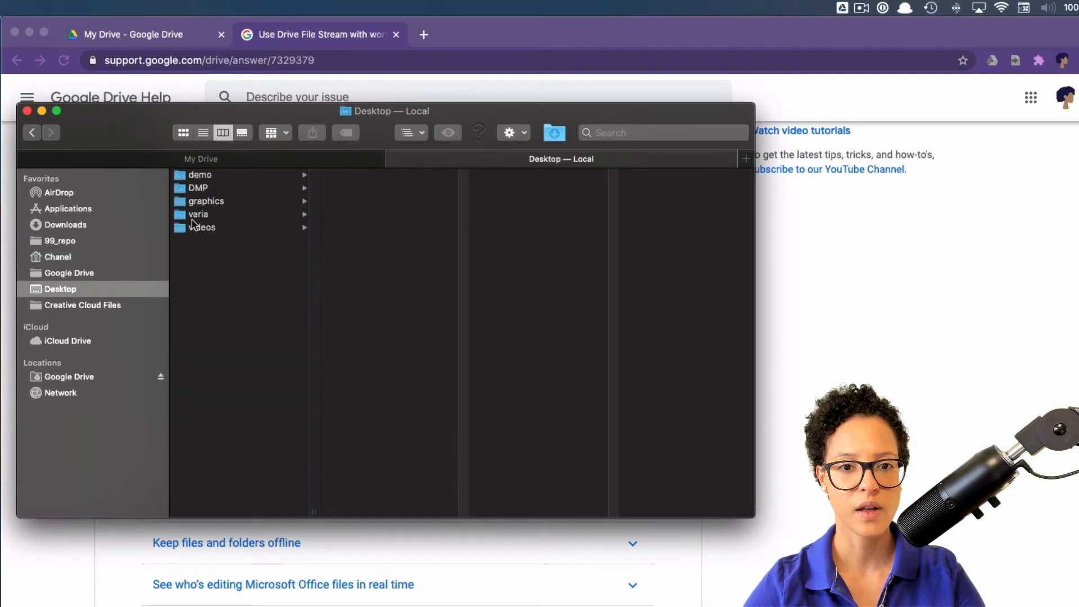
click(200, 174)
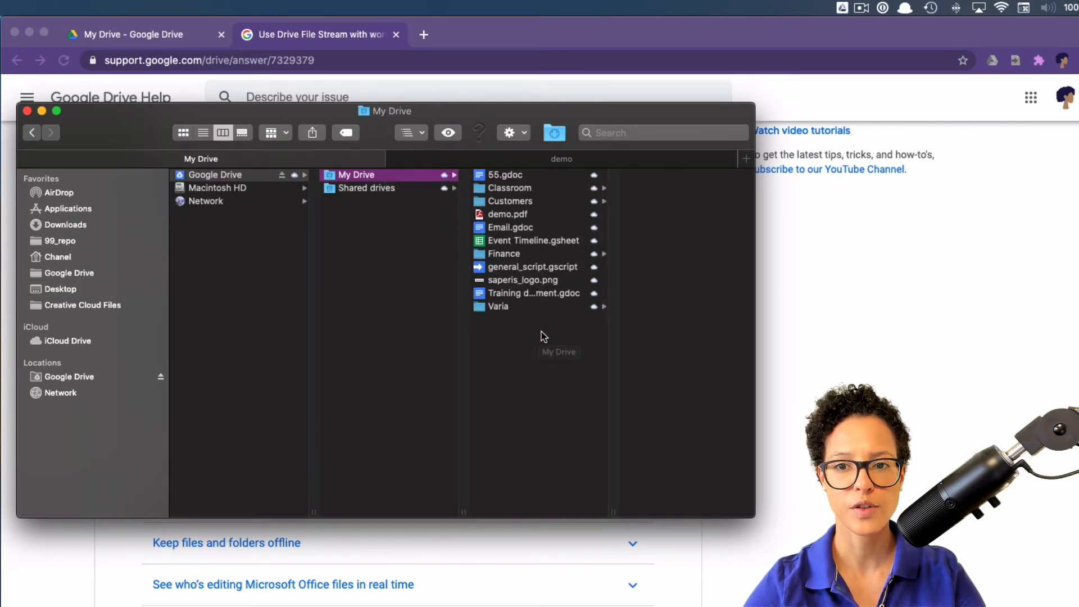
drag(385, 111, 370, 103)
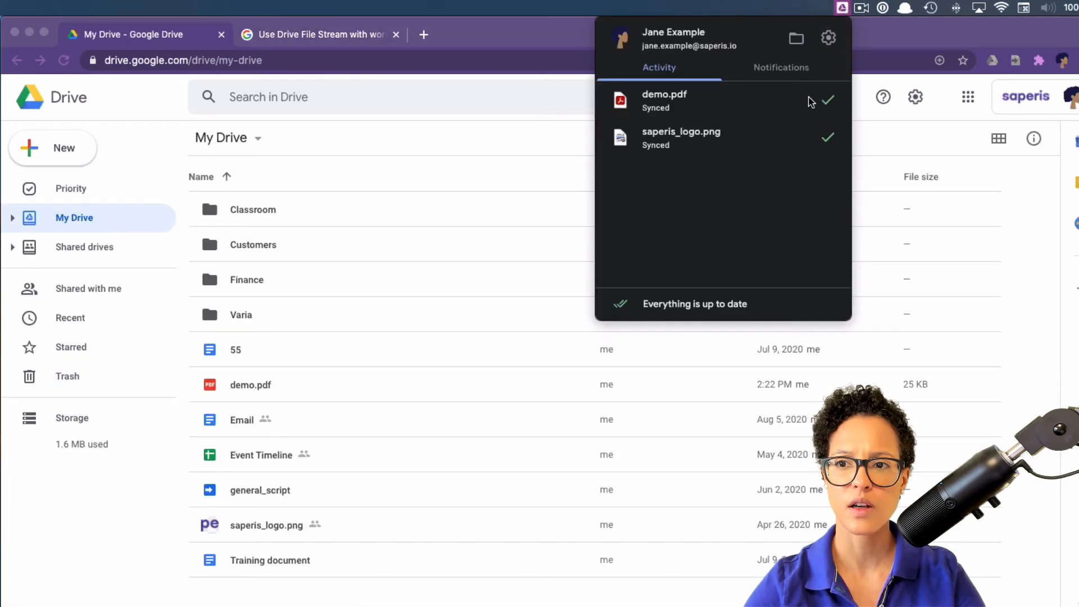
mouse_move(684, 113)
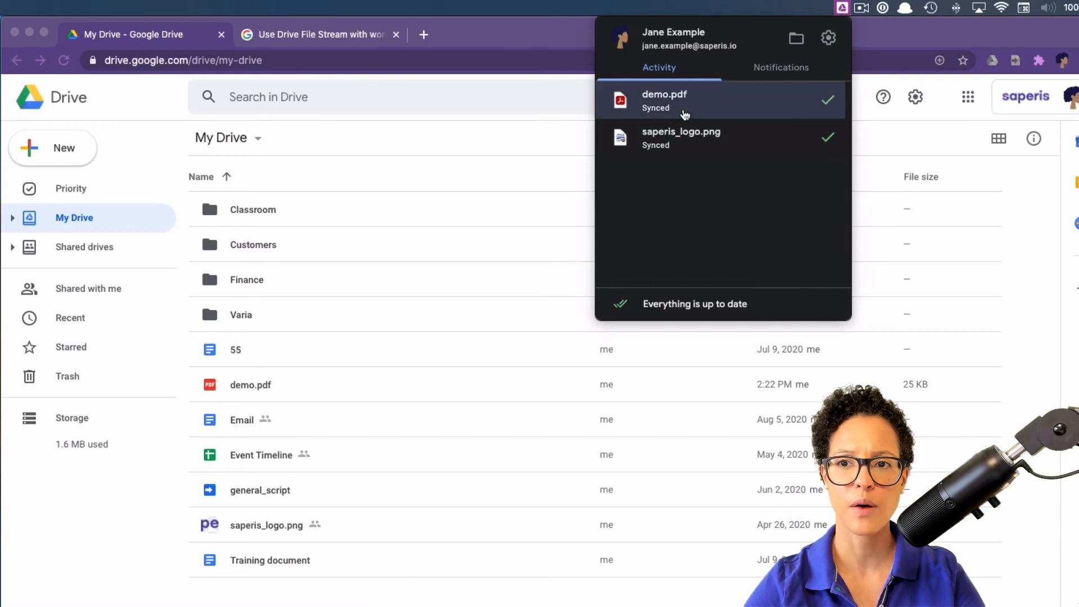
mouse_move(838, 24)
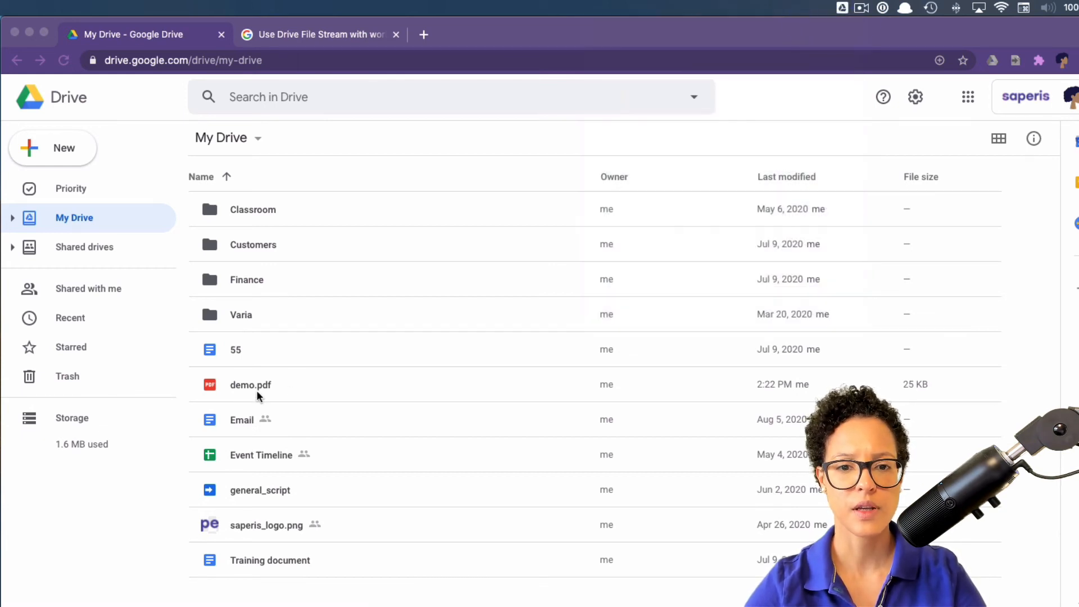
- Preview demo.pdf in the Drive web view and return to the file list
double_click(251, 385)
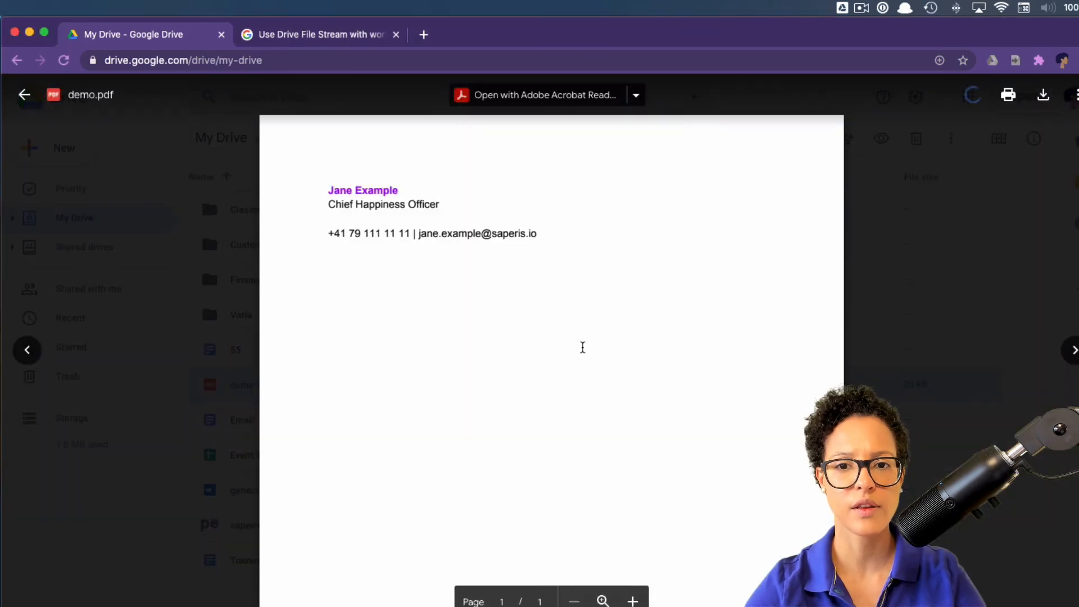
click(26, 94)
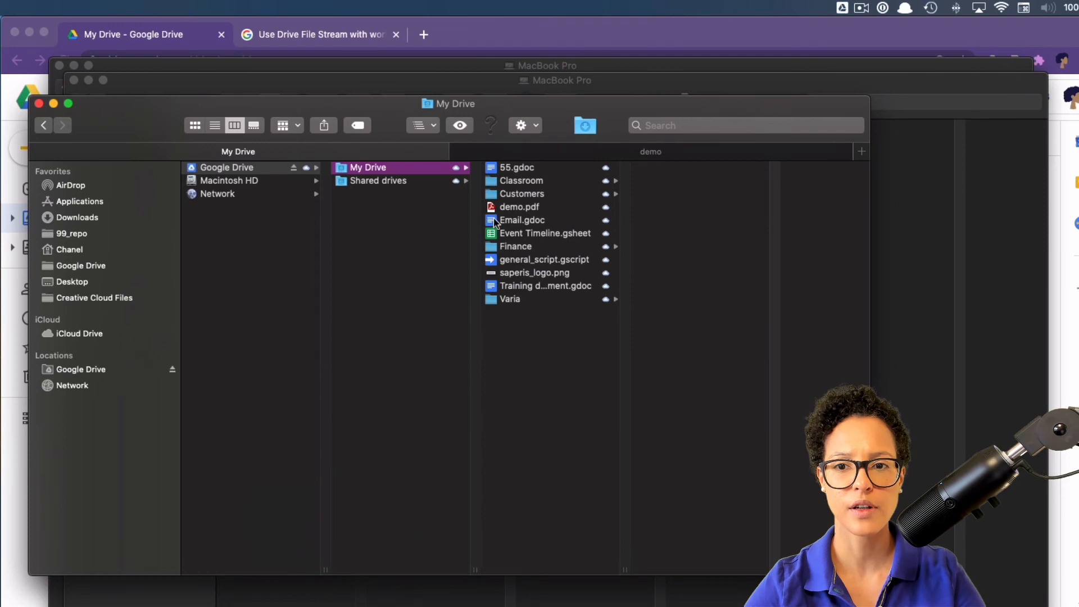
- Open the synced demo.pdf from Finder in Acrobat, then return to the Drive web page
double_click(519, 207)
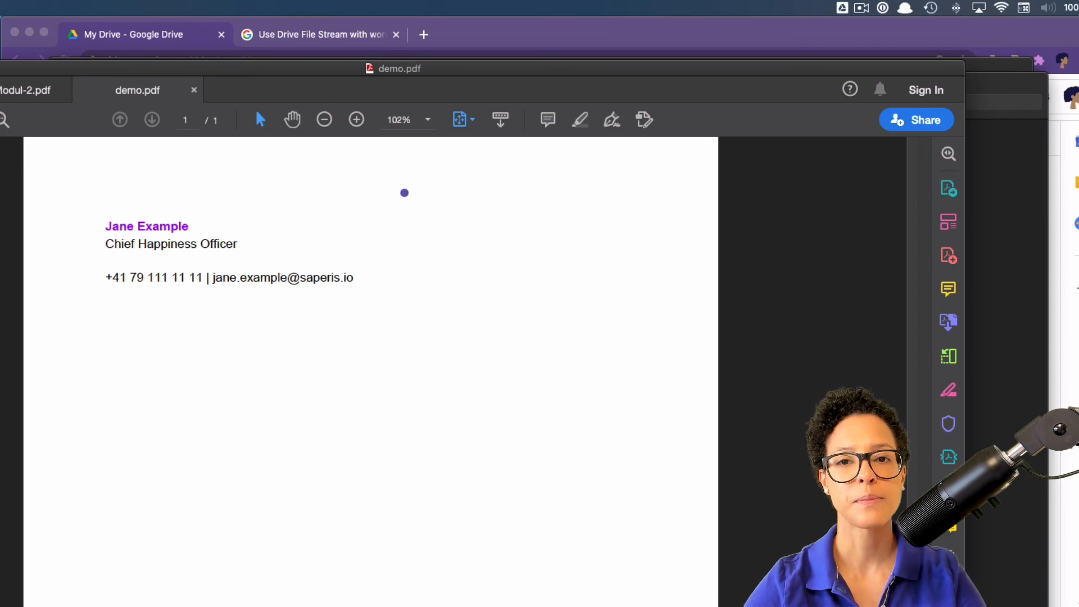
click(145, 35)
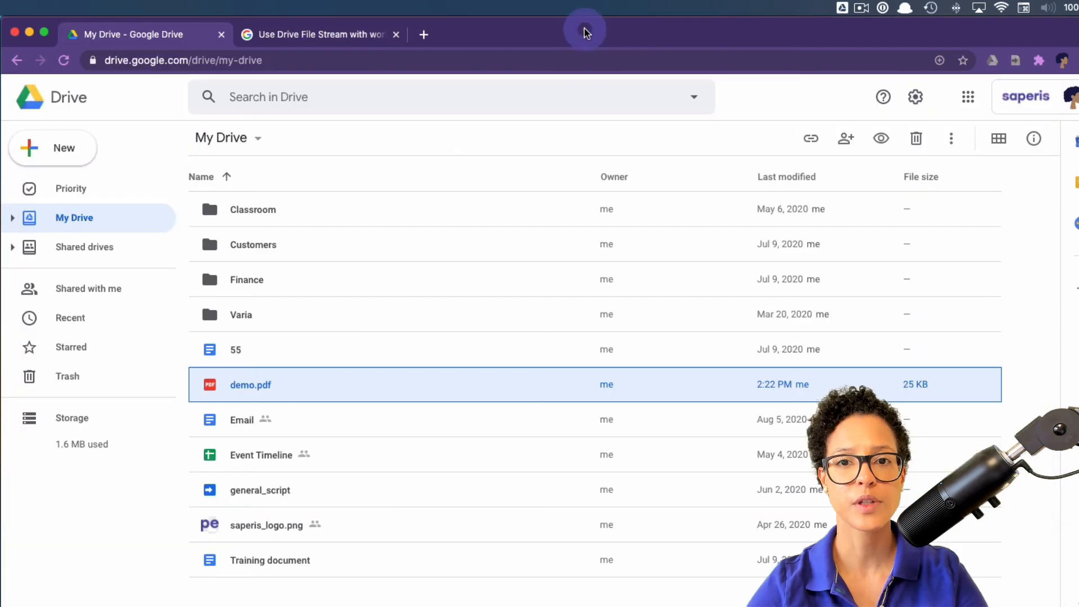